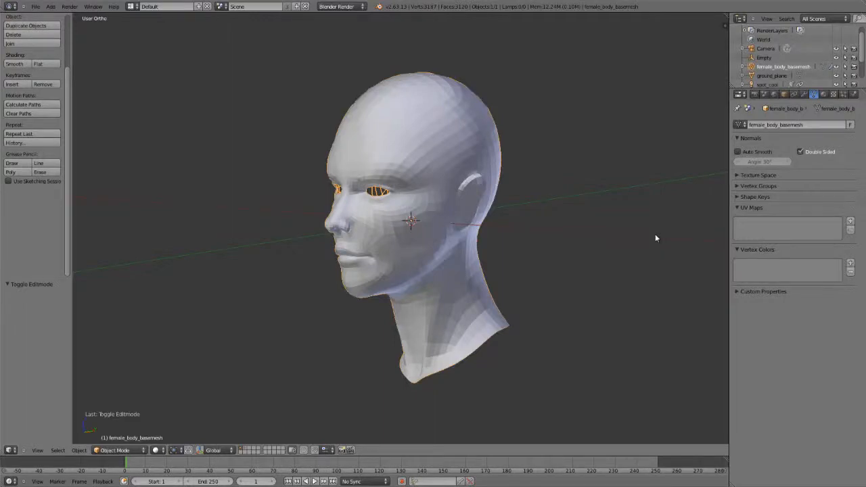
Enter Edit Mode on the head and select the vertex path over the back of the scalp
click(433, 149)
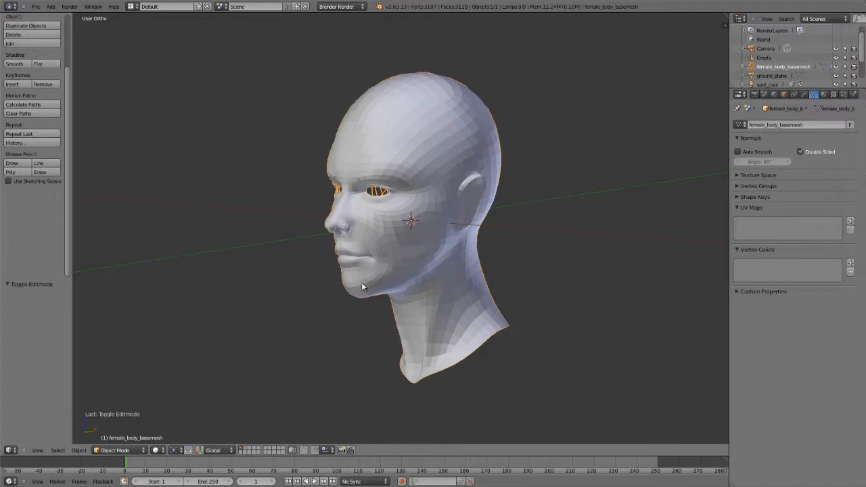
key(Tab)
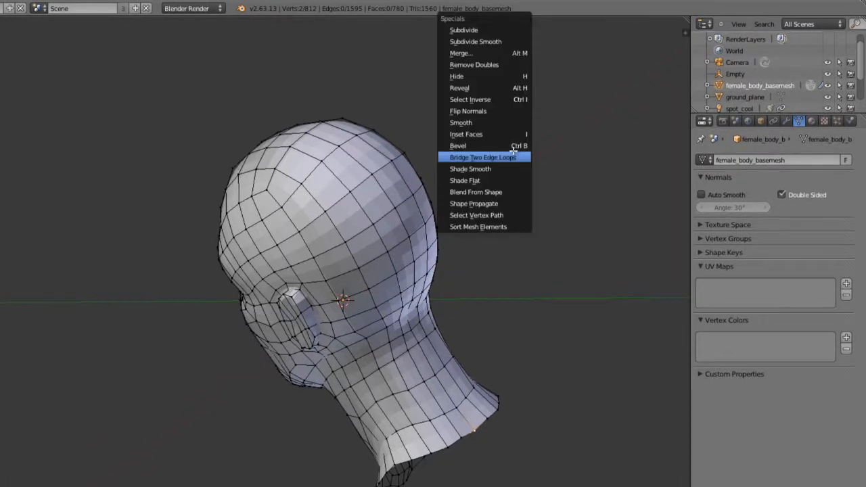
mouse_move(477, 214)
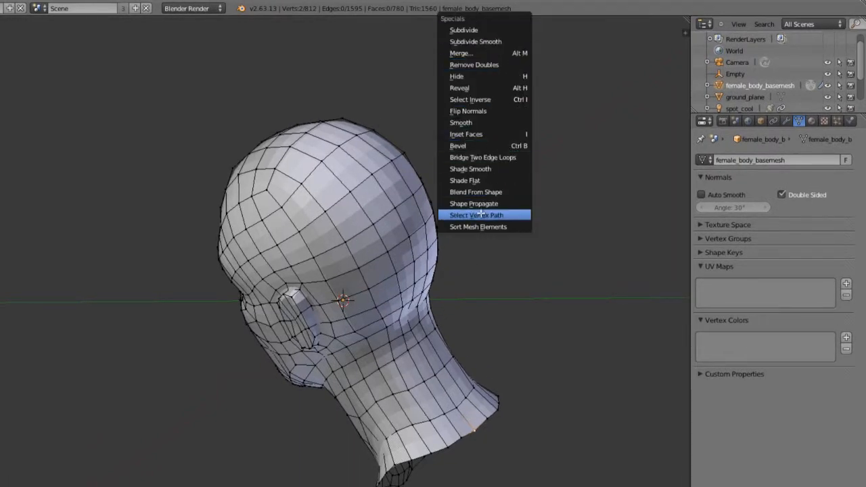
click(476, 214)
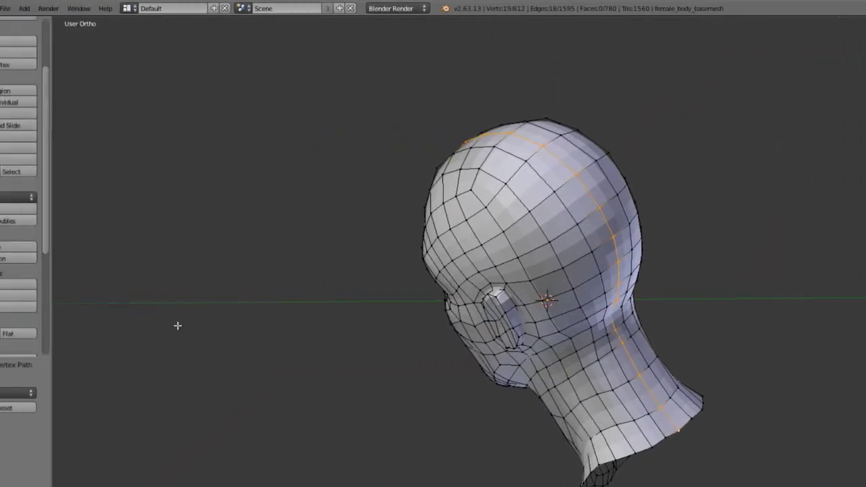
Set the Select Vertex Path type to Topological in the tool panel
click(41, 393)
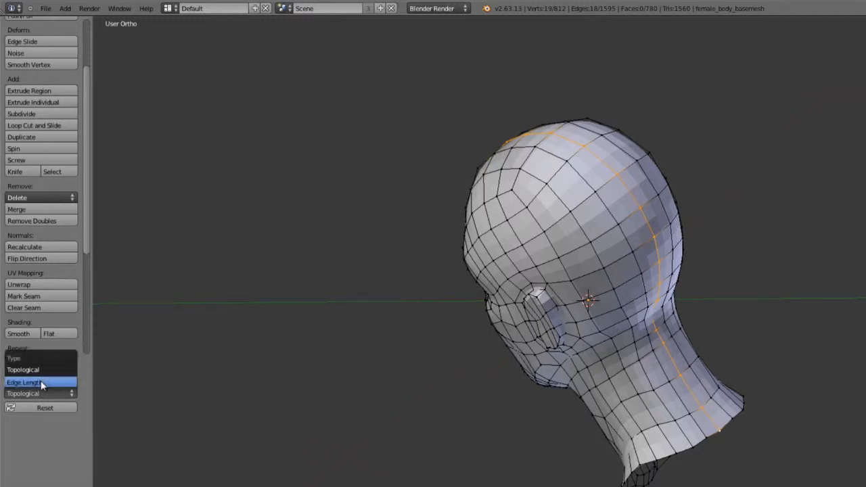
click(25, 369)
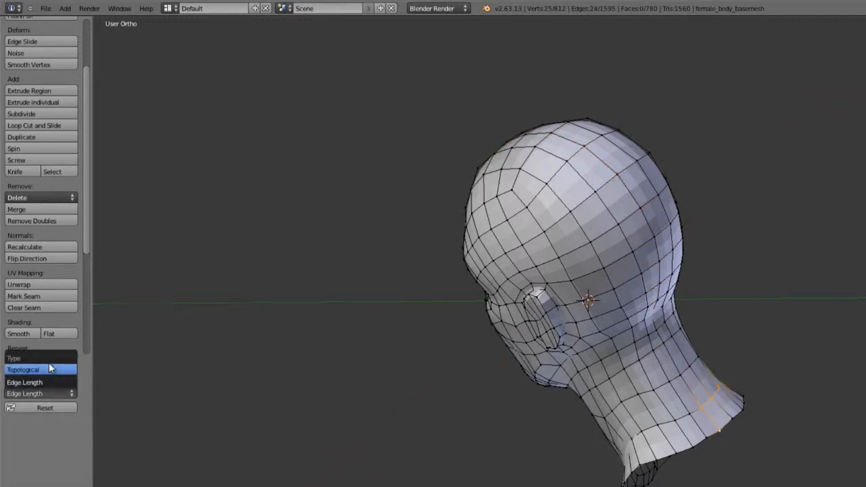
click(24, 369)
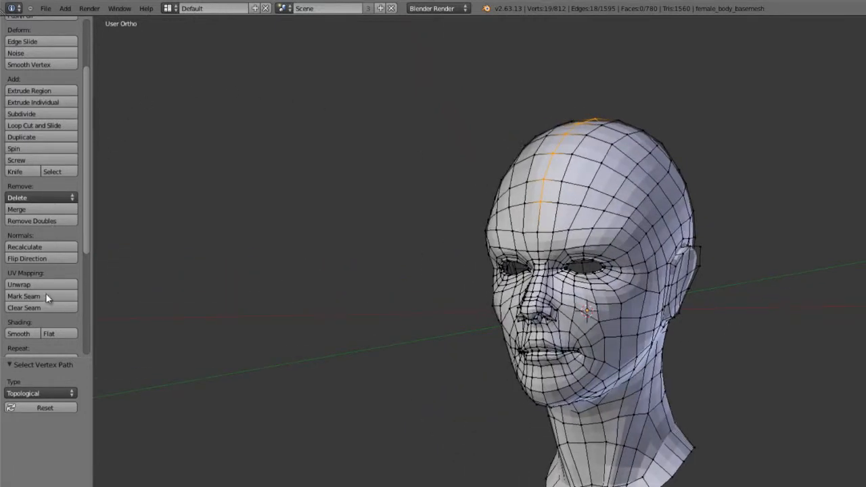
Mark the selected scalp edges as a seam, then select the entire head mesh
click(25, 295)
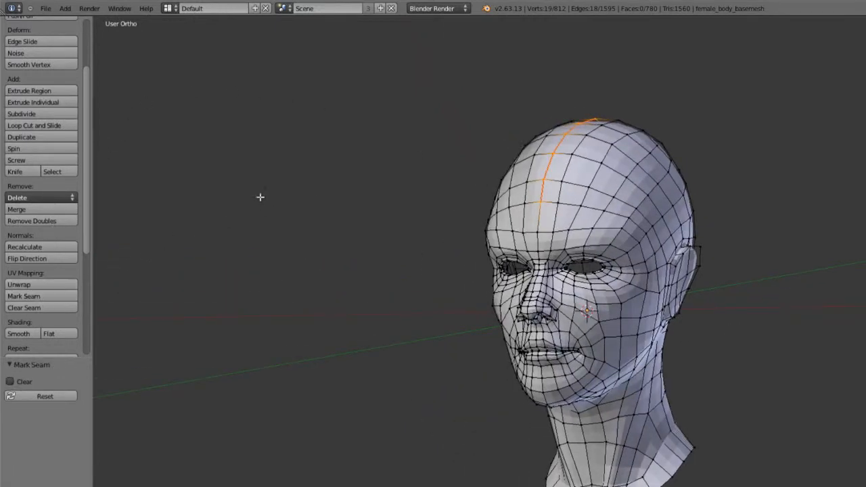
mouse_move(370, 219)
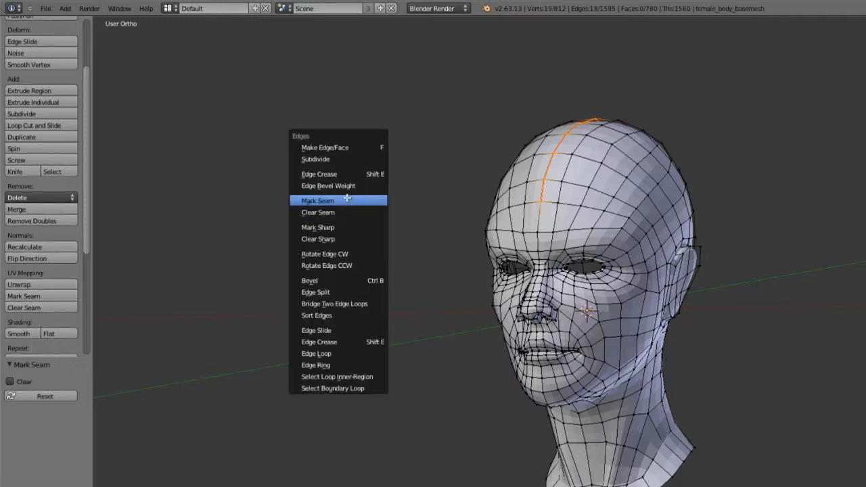
mouse_move(317, 211)
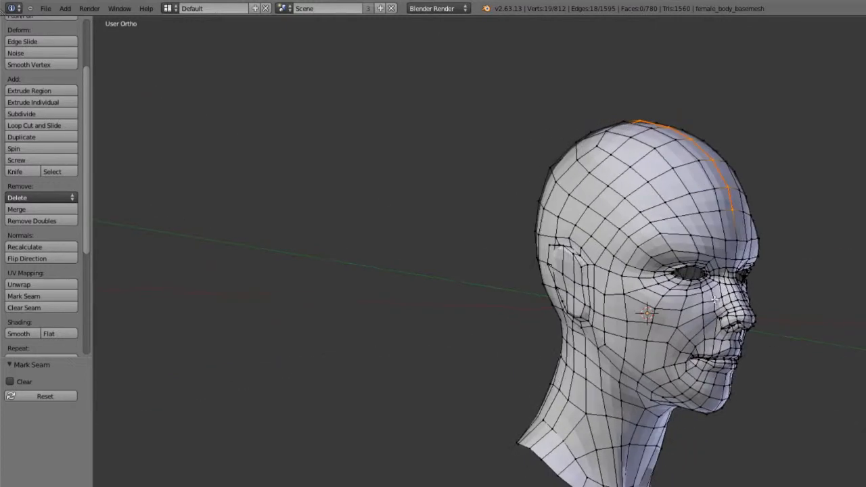
key(a)
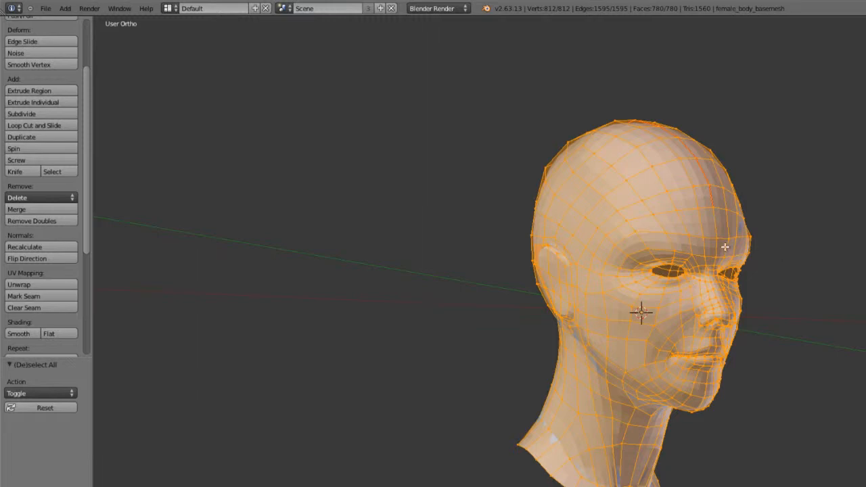
Unwrap the fully selected head along its seam, creating a UVMap entry
click(19, 284)
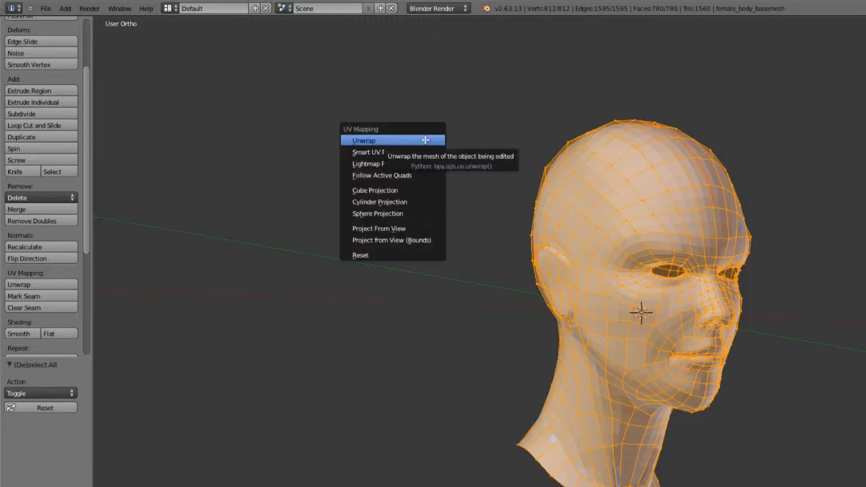
mouse_move(376, 139)
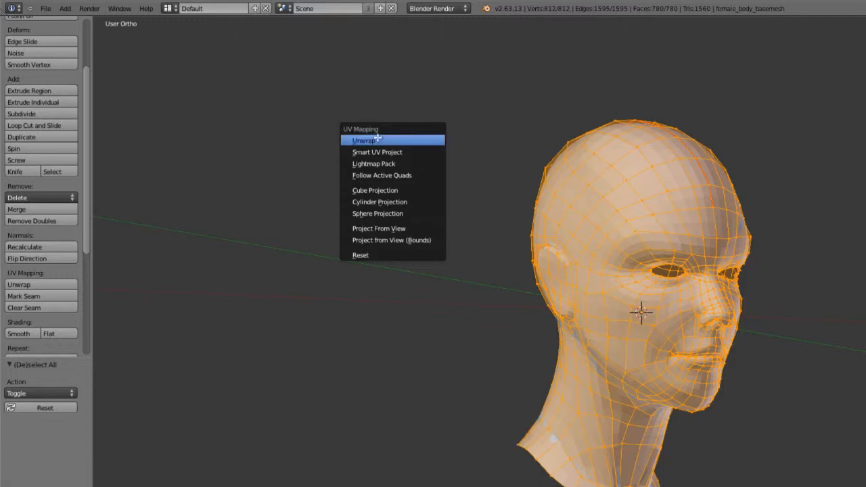
click(364, 140)
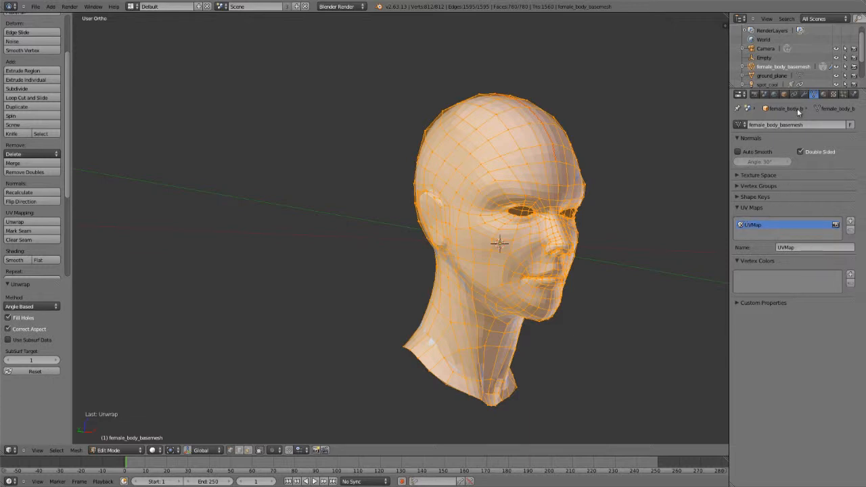
mouse_move(672, 241)
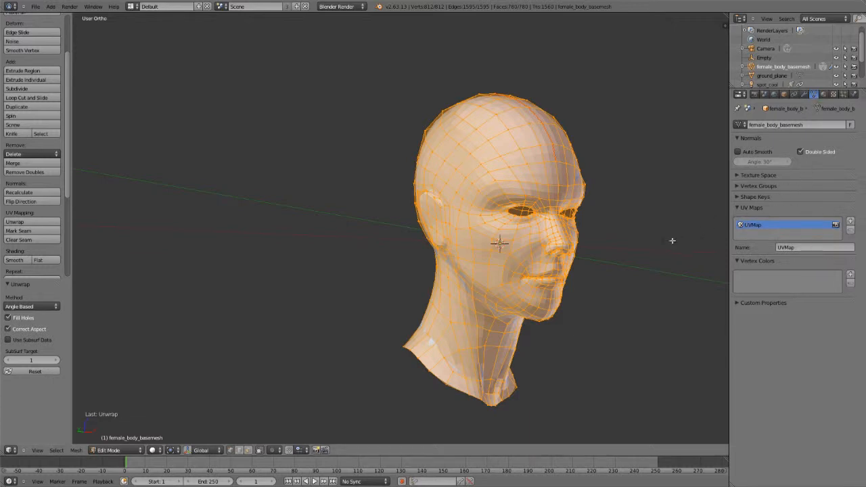
Switch to the UV Editing layout and show the head's flattened UVs beside the 3D mesh
click(165, 5)
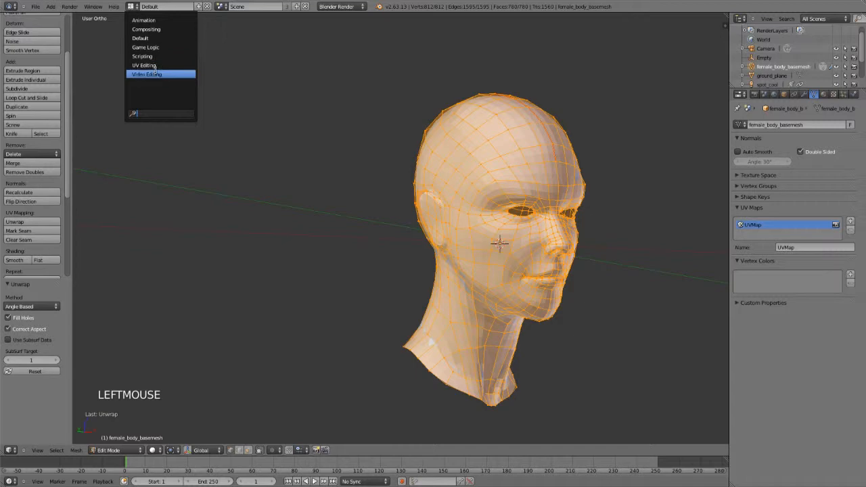
click(143, 65)
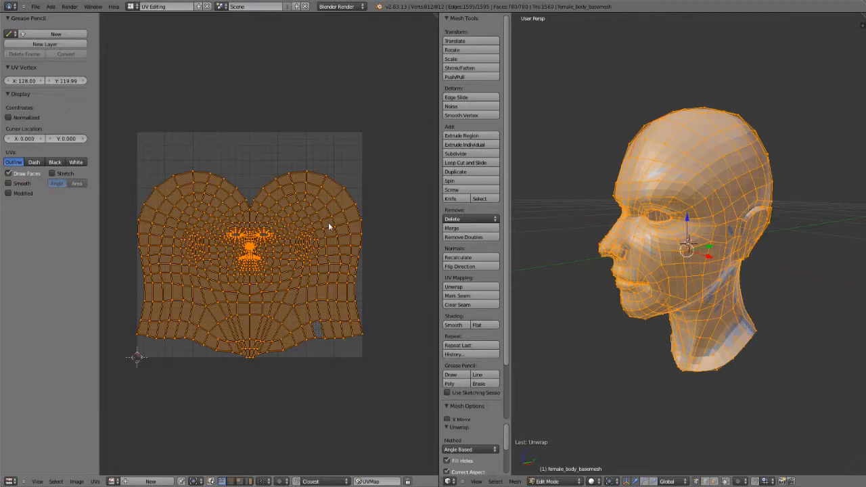
mouse_move(577, 246)
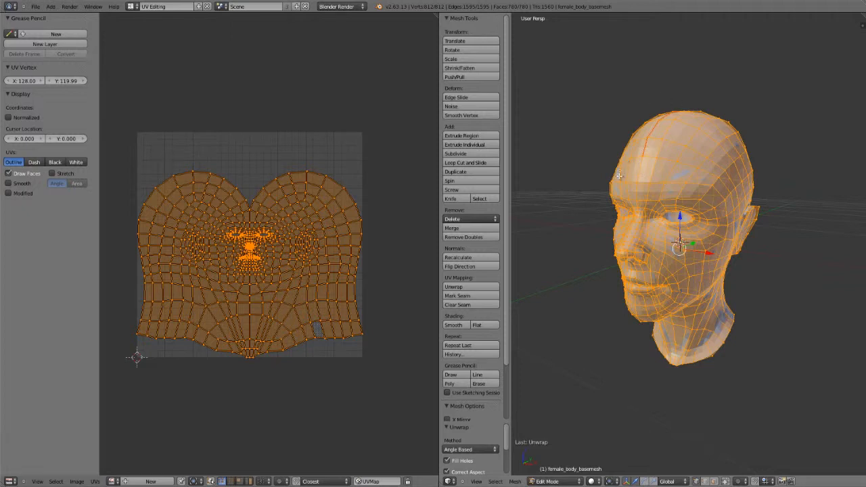
mouse_move(558, 296)
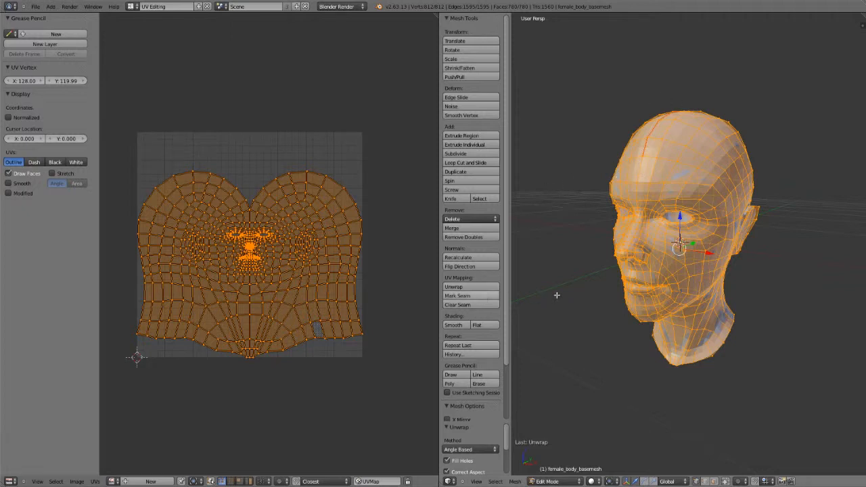
key(ctrl+e)
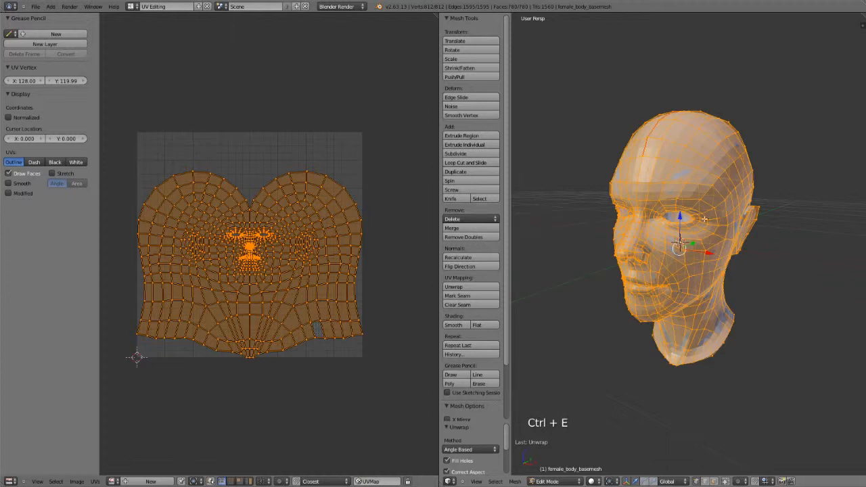
key(u)
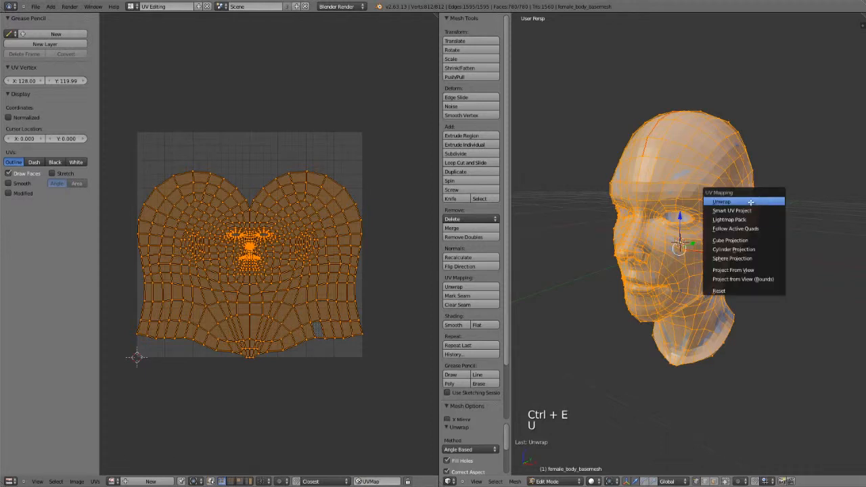